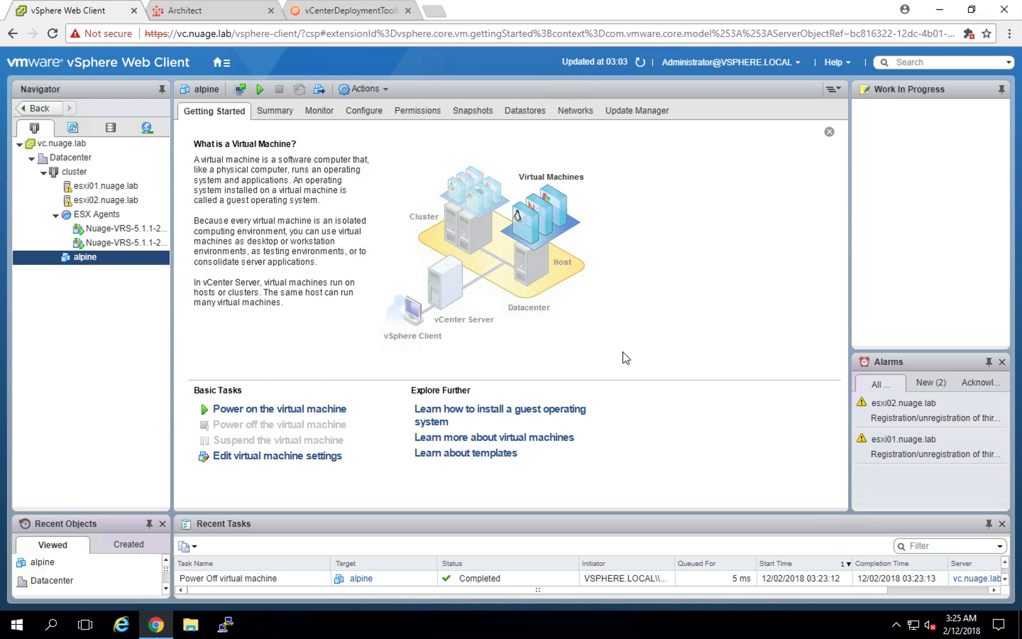
mouse_move(346, 339)
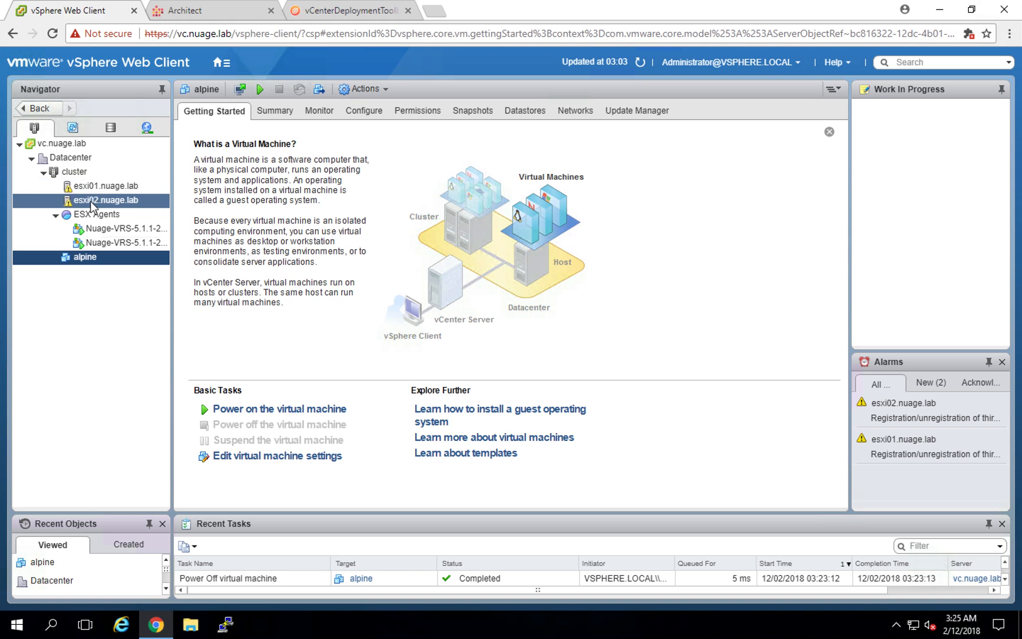
Switch from alpine's overview to the vCenter Deployment Toolbox for vc.nuage.lab
left_click(349, 11)
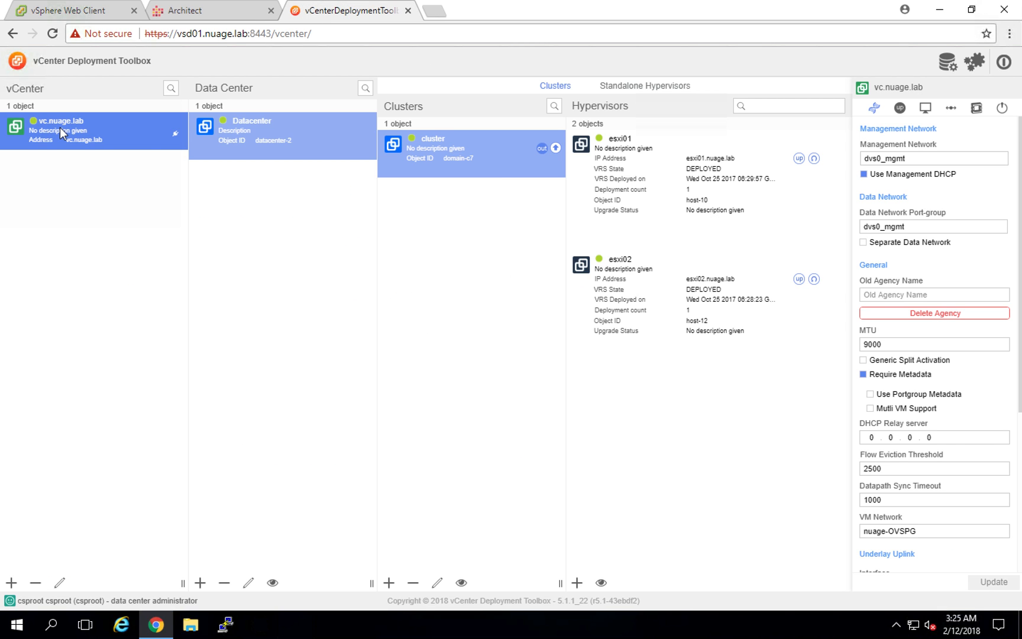
mouse_move(685, 322)
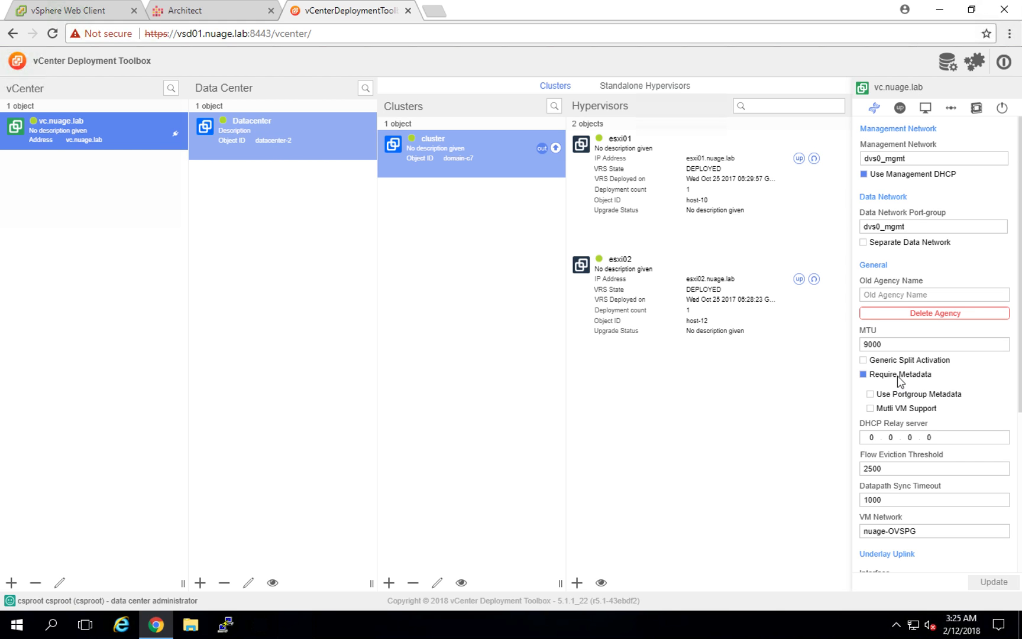
mouse_move(924, 383)
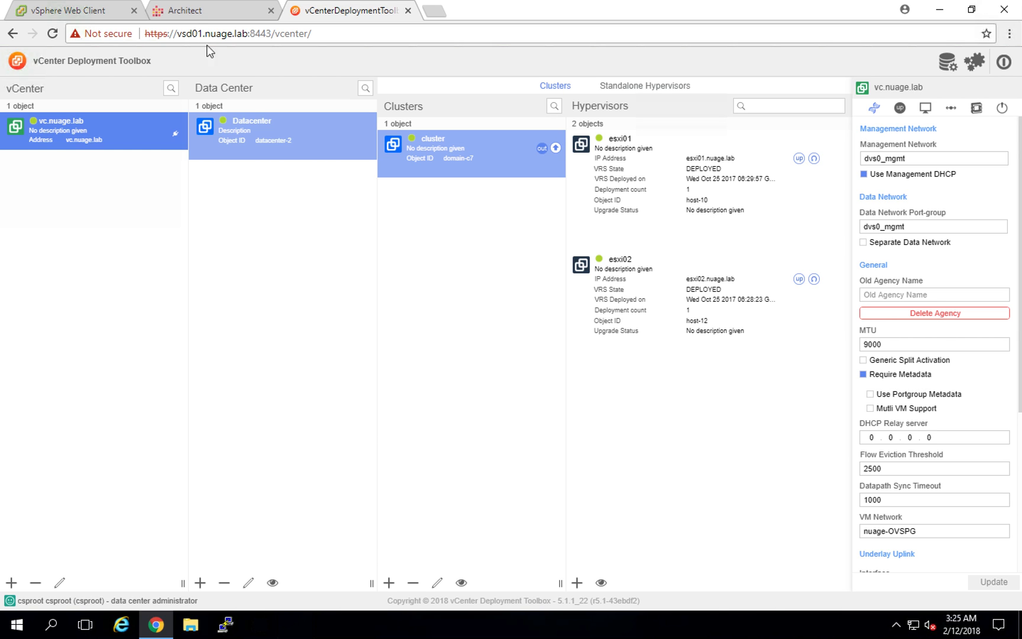
Confirm Require Metadata is enabled for vc.nuage.lab and move to Nuage VSD Architect
left_click(187, 11)
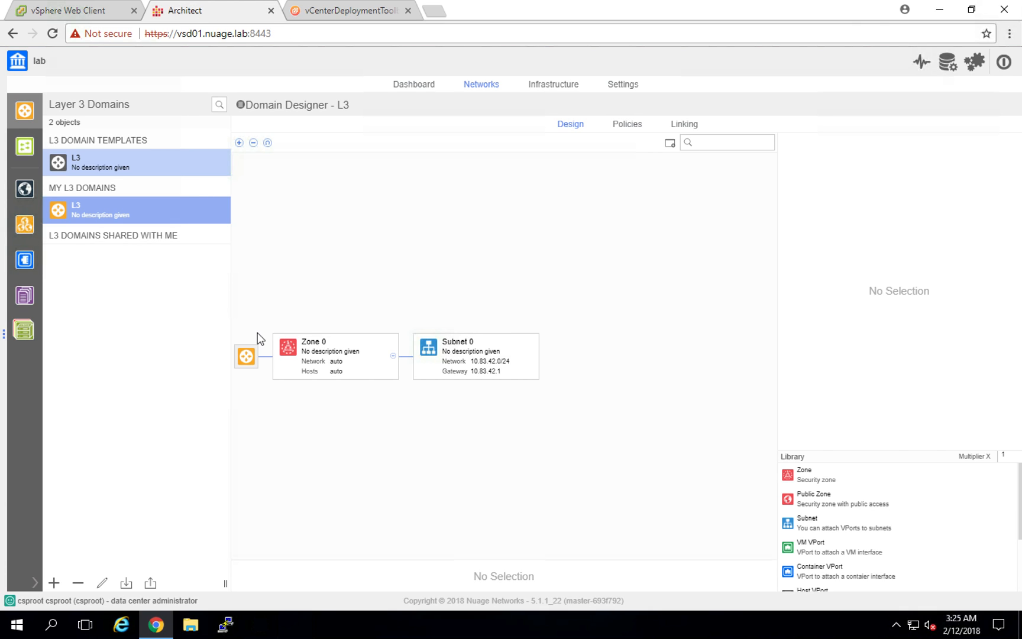
mouse_move(17, 63)
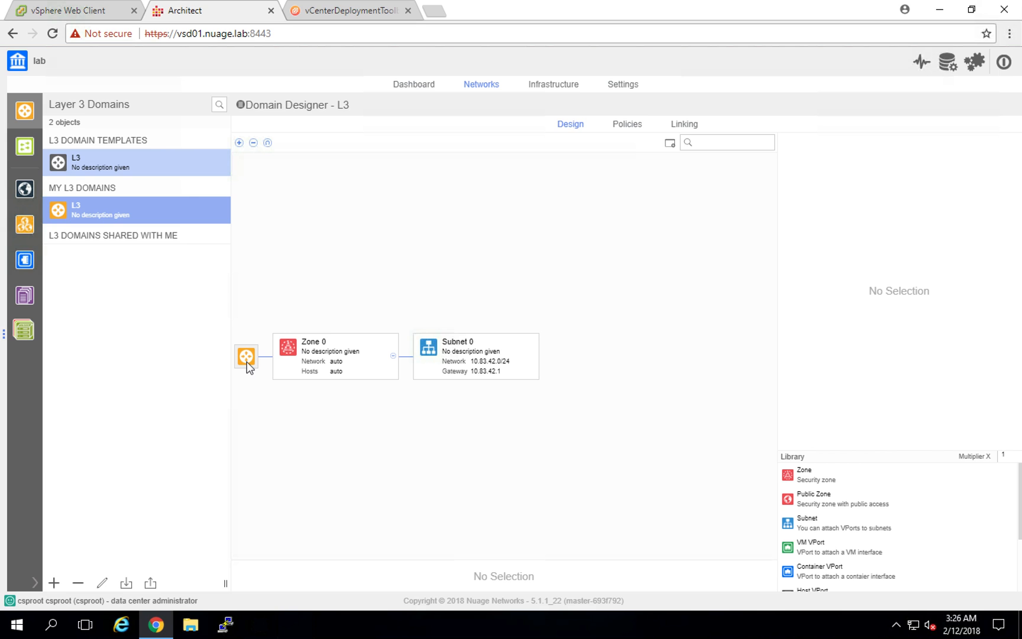
Inspect the L3 domain, Zone 0 and Subnet 0 (gateway 10.83.42.1), then return to vSphere
left_click(246, 357)
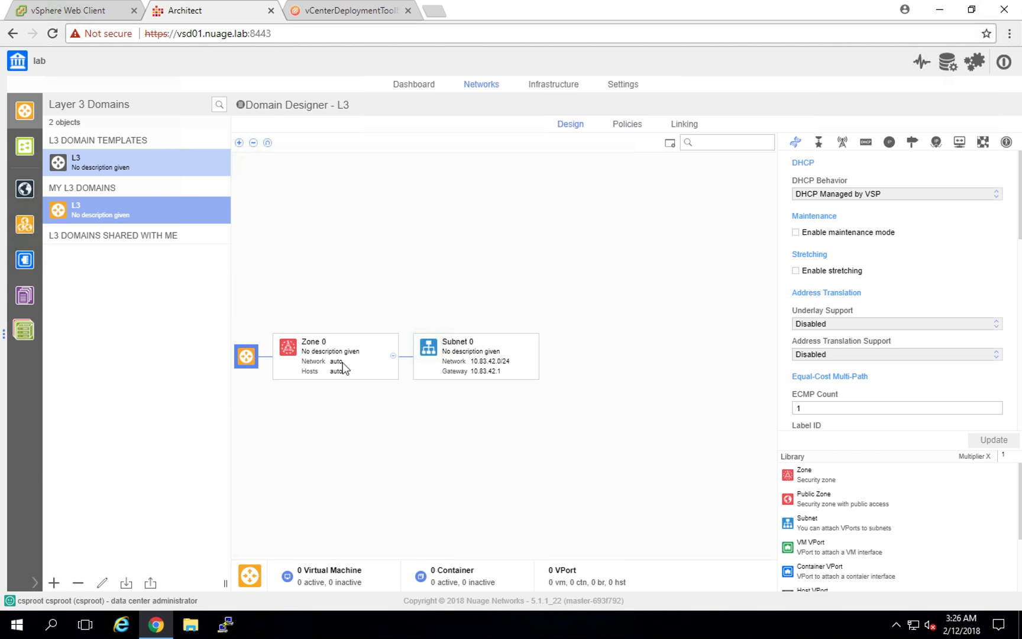
left_click(334, 356)
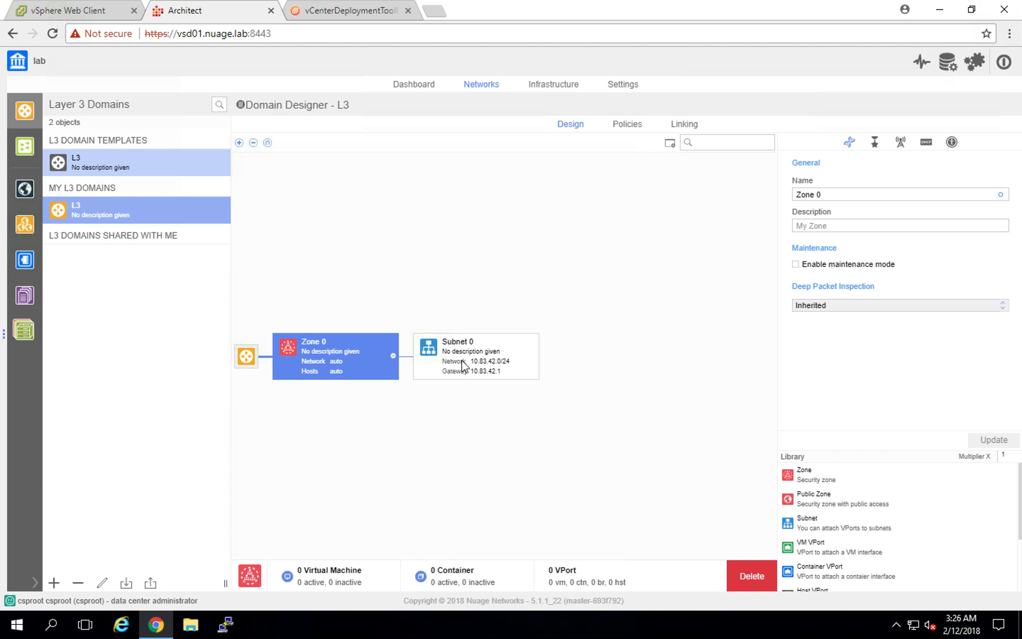
left_click(476, 356)
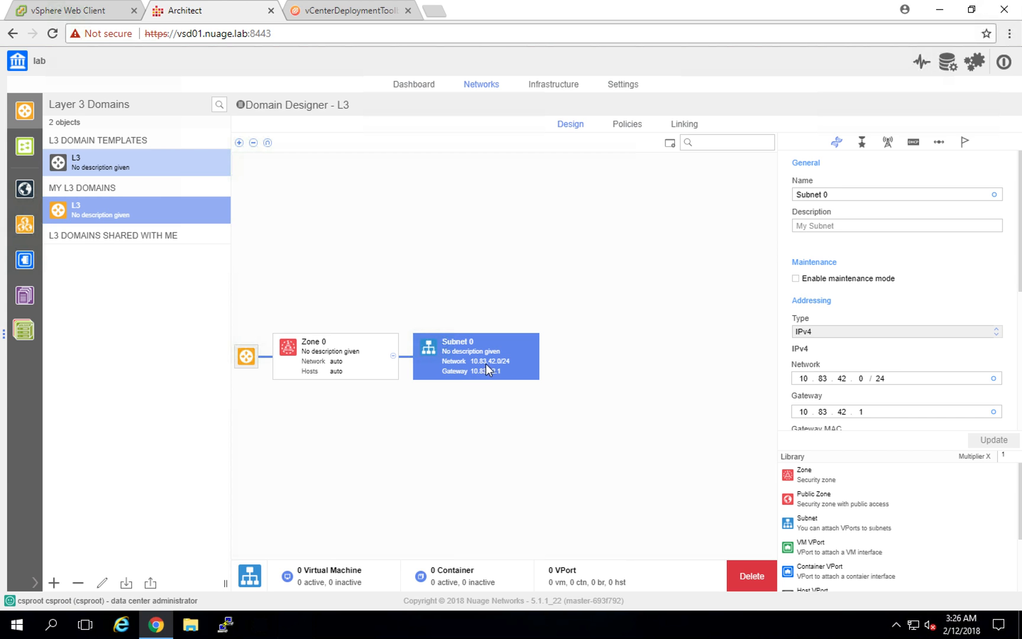
mouse_move(89, 49)
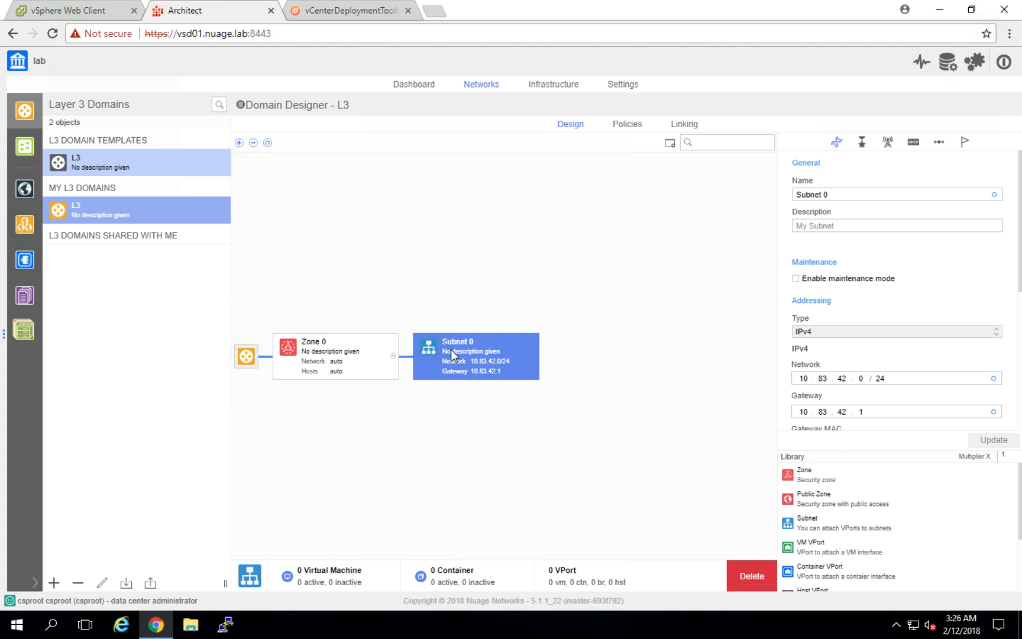
left_click(71, 11)
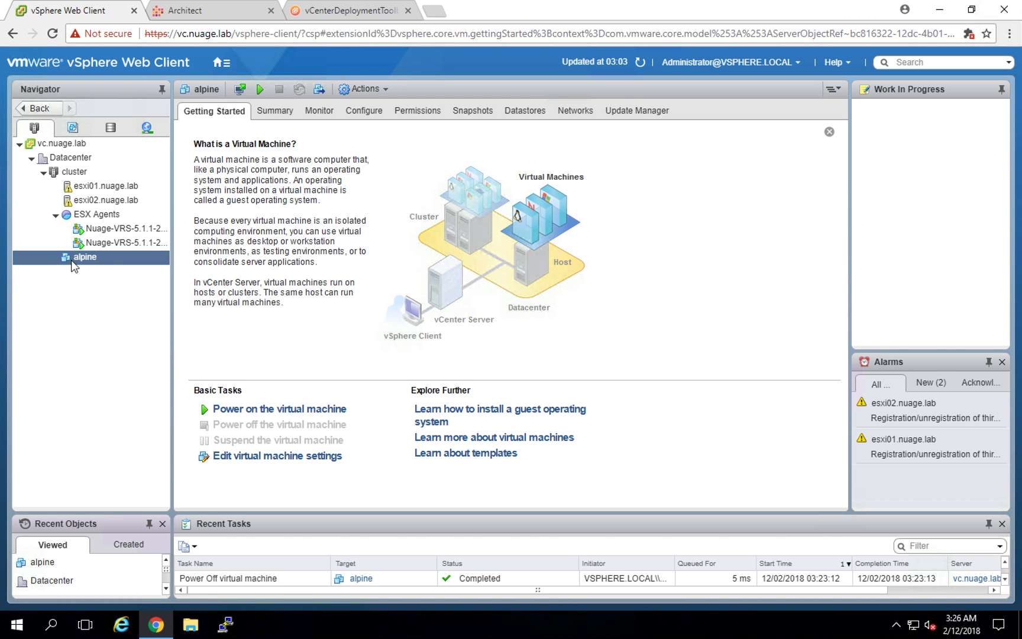
mouse_move(85, 268)
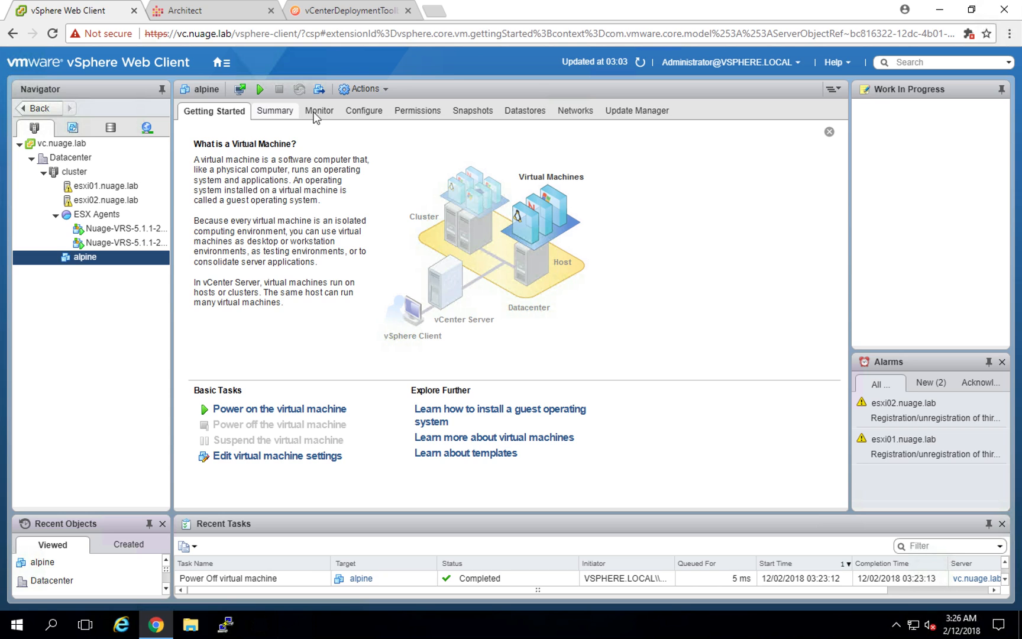
Show alpine's summary: powered off on esxi01.nuage.lab, adapter 1 on nuage-VMPG disconnected
left_click(272, 110)
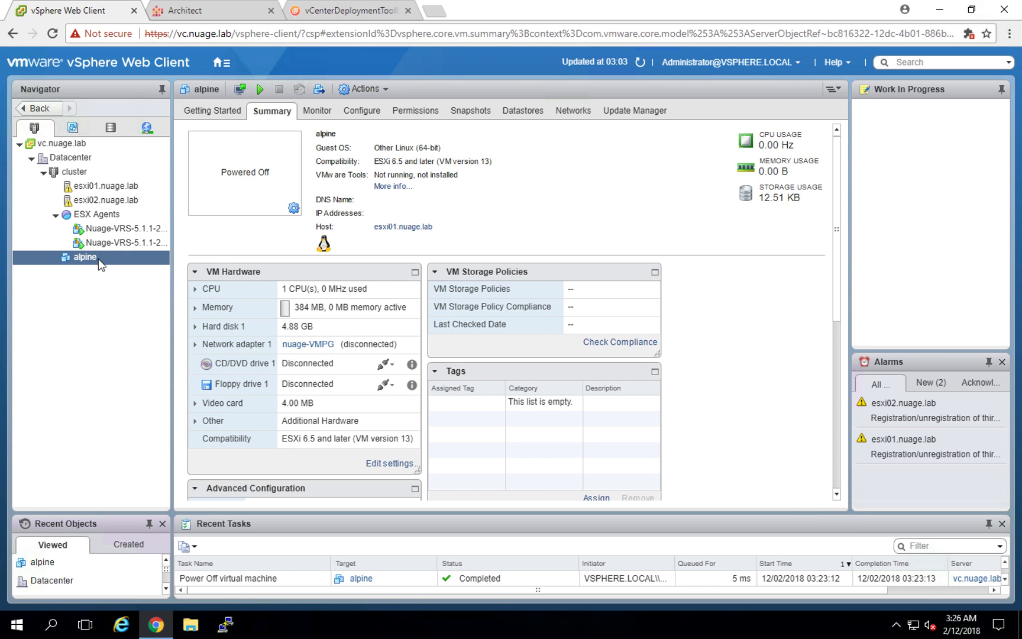
mouse_move(211, 352)
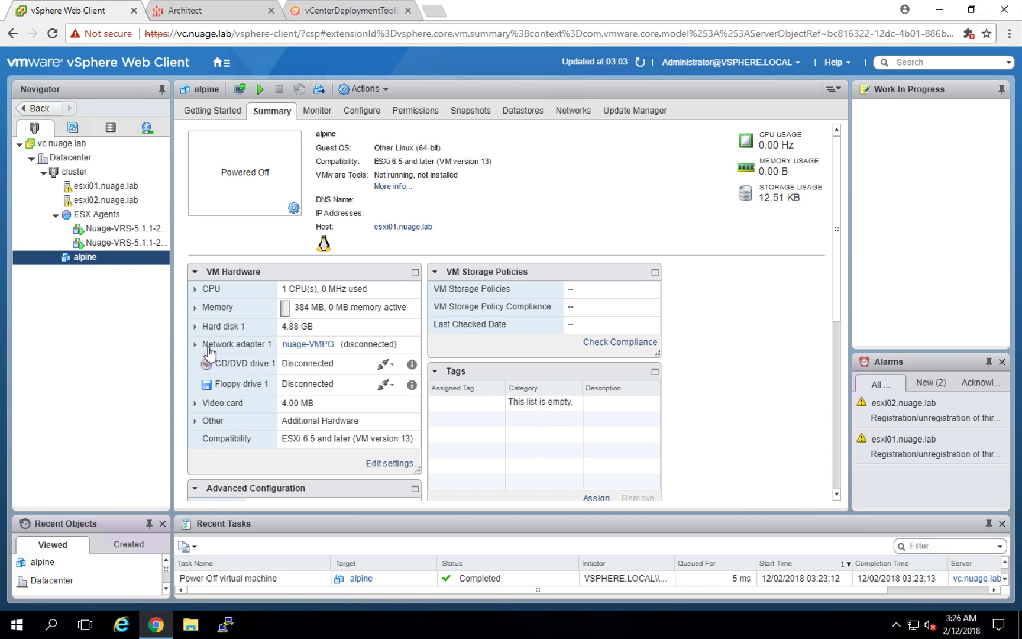
mouse_move(308, 344)
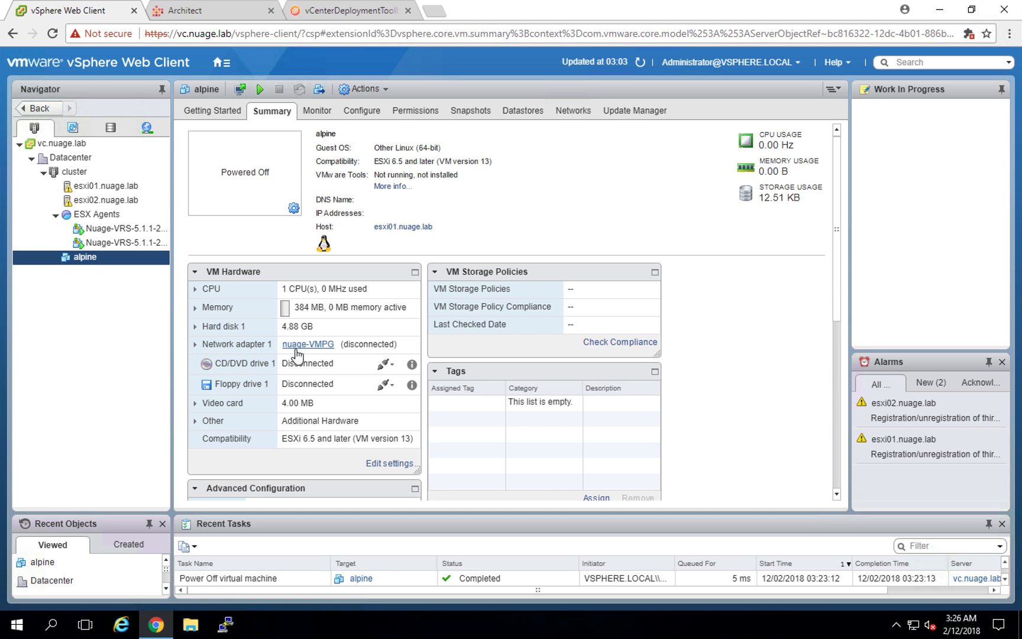
mouse_move(324, 355)
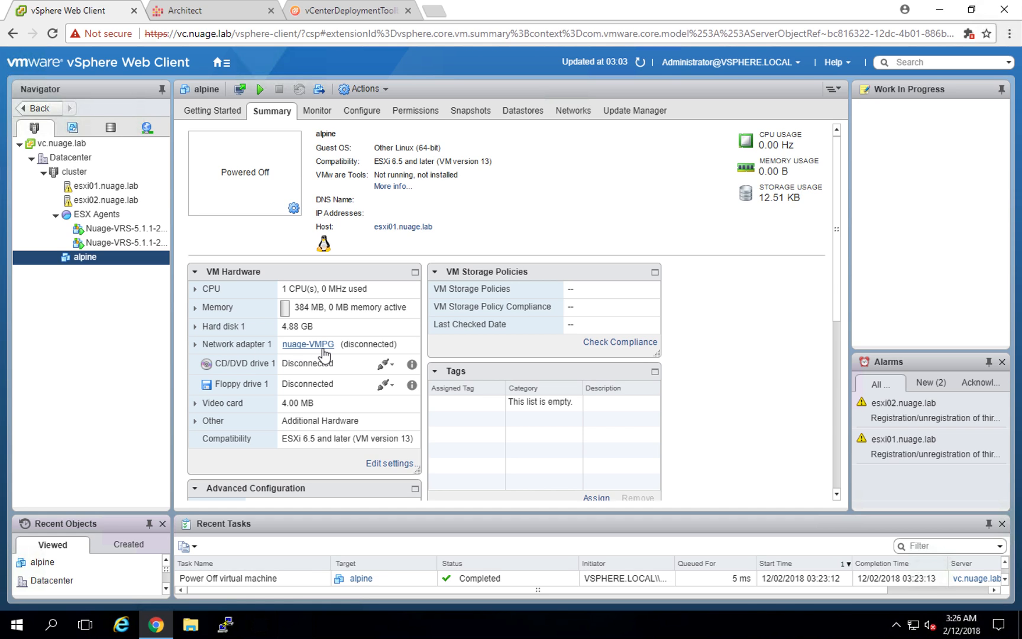
mouse_move(327, 352)
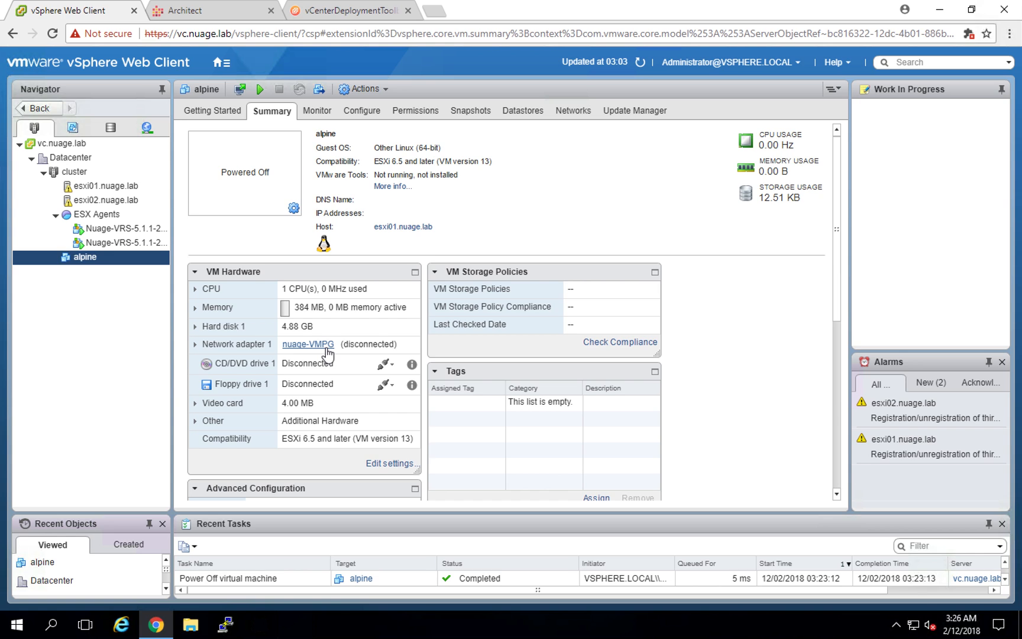
mouse_move(318, 110)
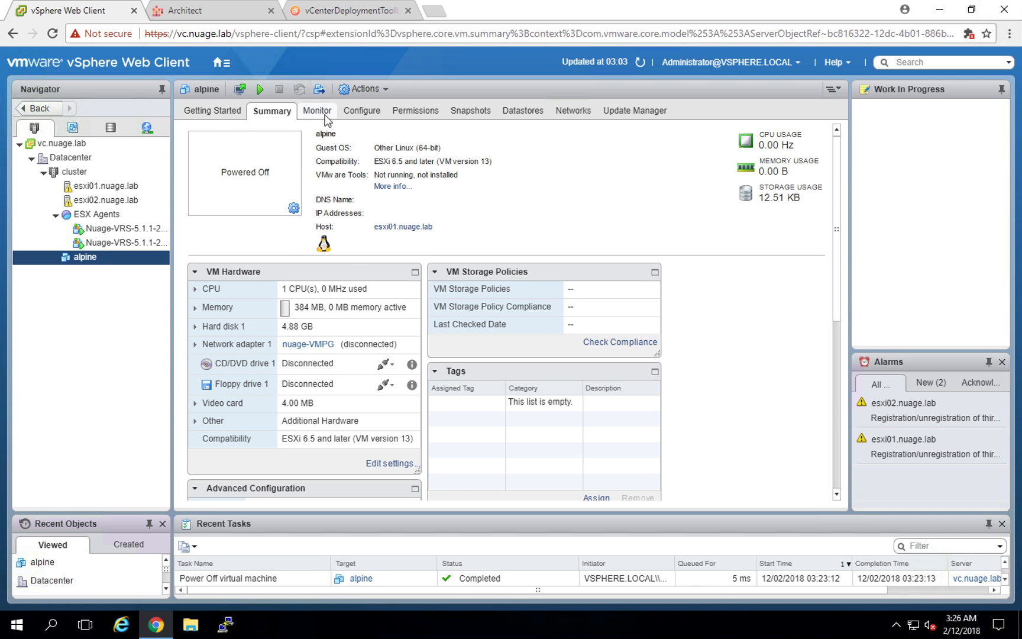
Apply Nuage metadata to alpine with the lab enterprise and dismiss the success alert
left_click(316, 110)
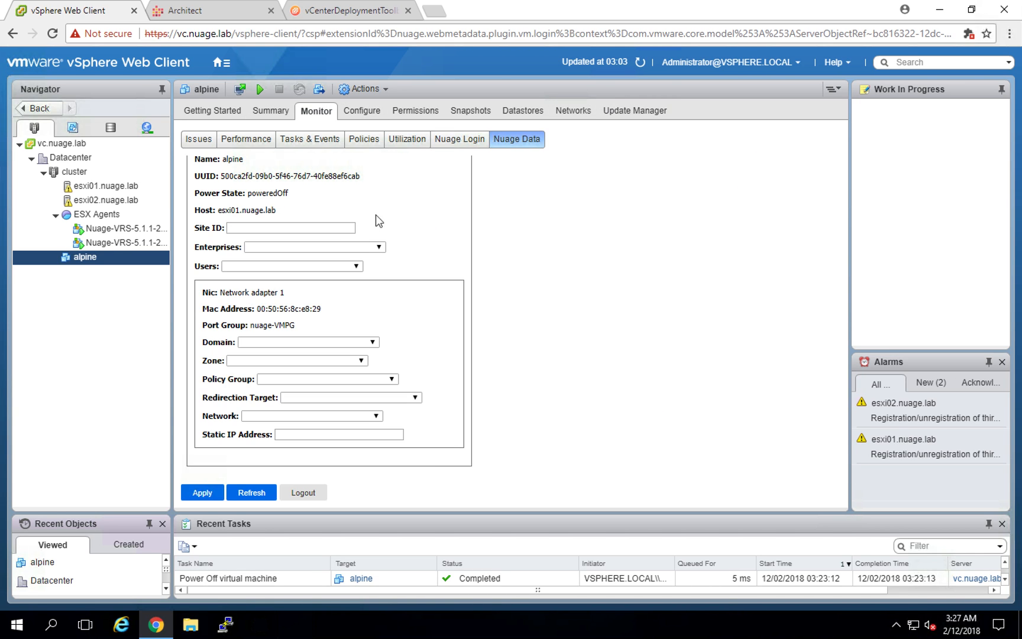
mouse_move(518, 140)
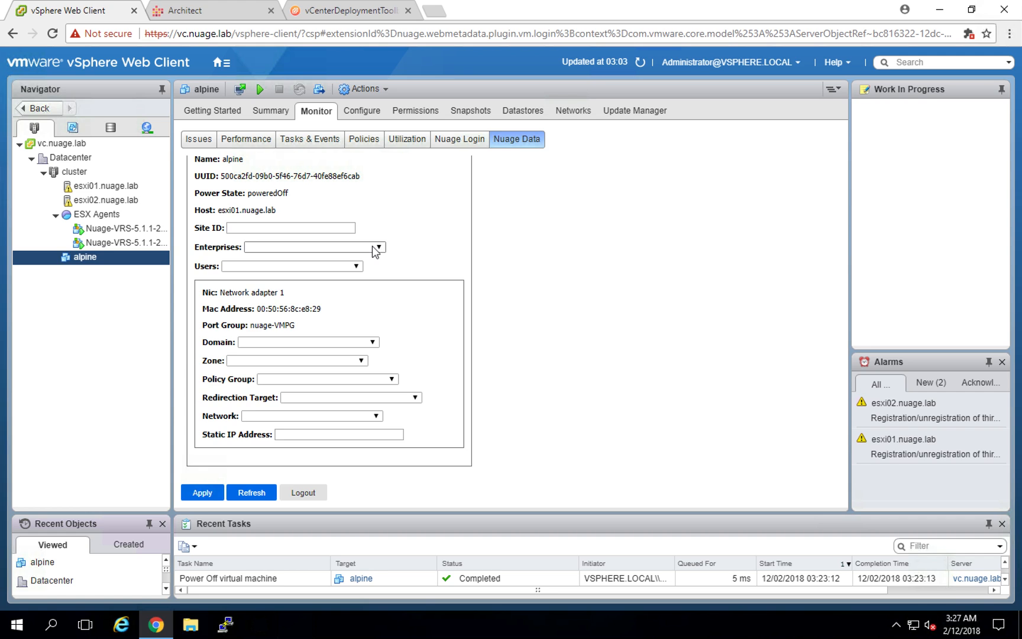
left_click(378, 247)
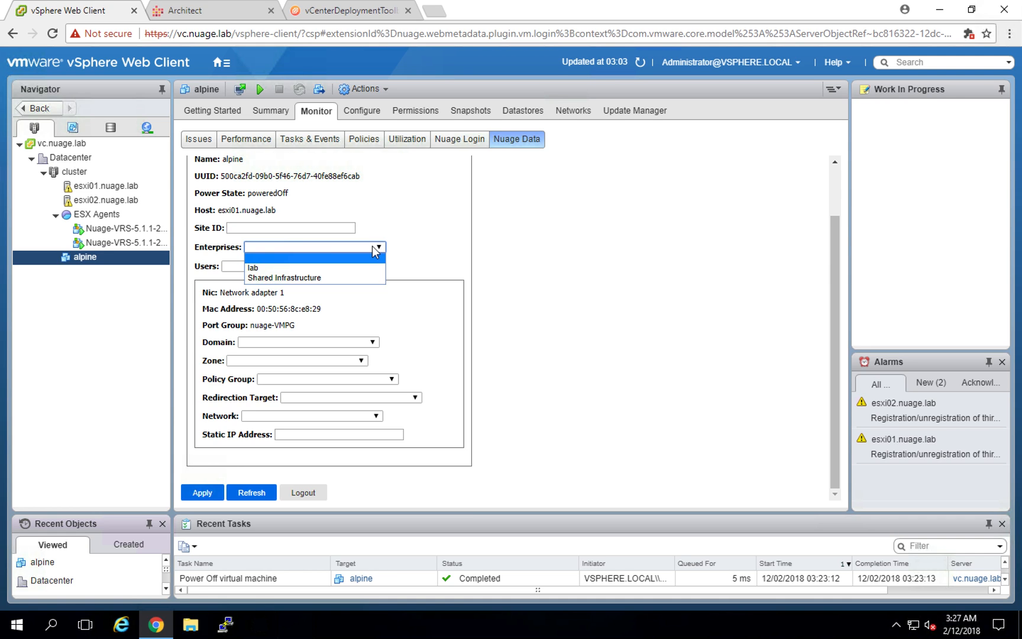
left_click(252, 268)
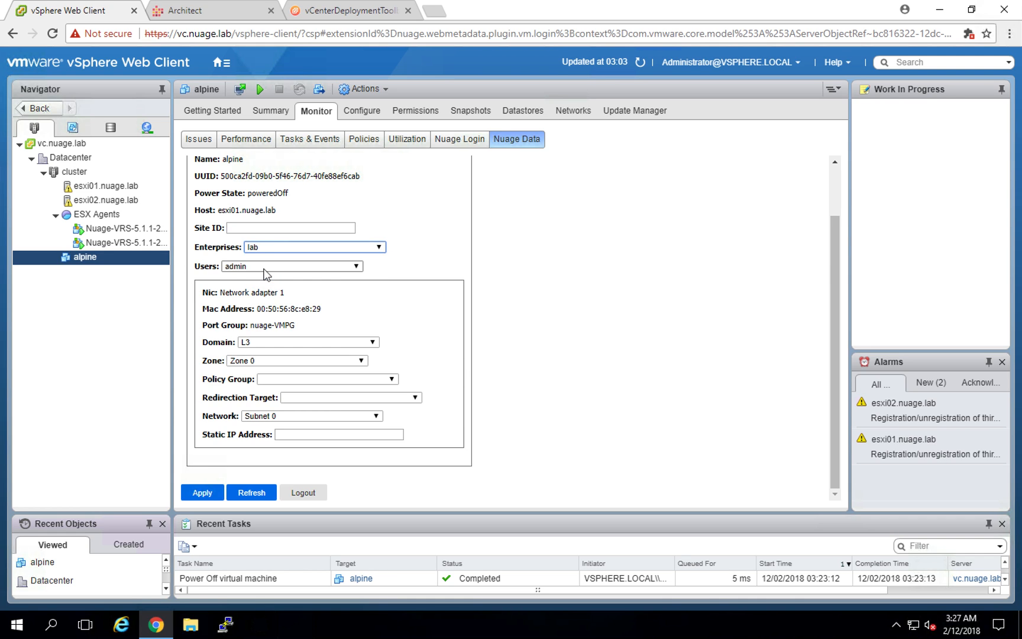
mouse_move(271, 348)
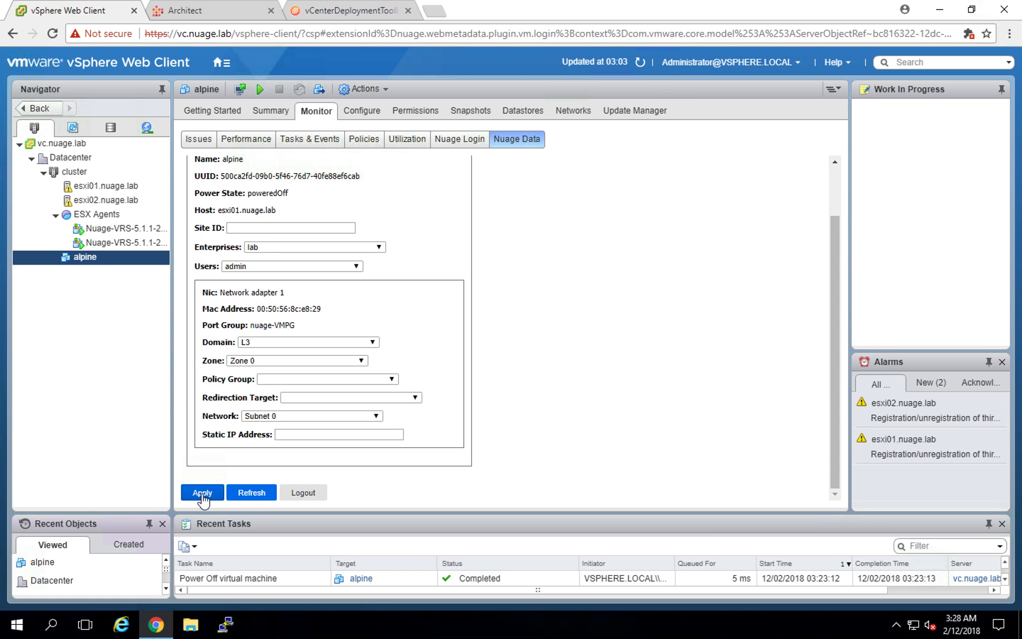
left_click(202, 493)
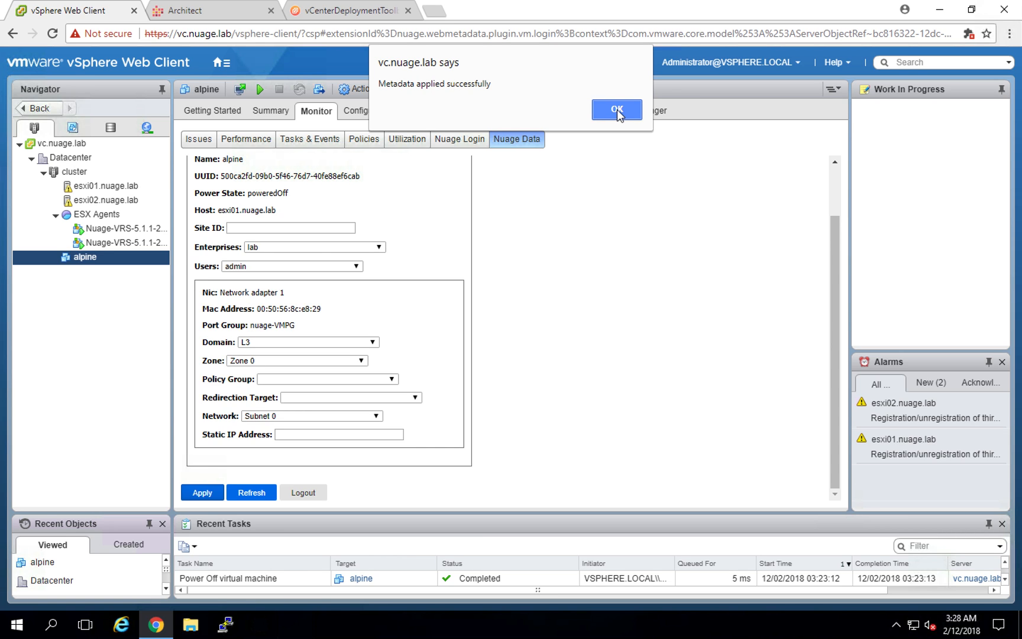
left_click(615, 109)
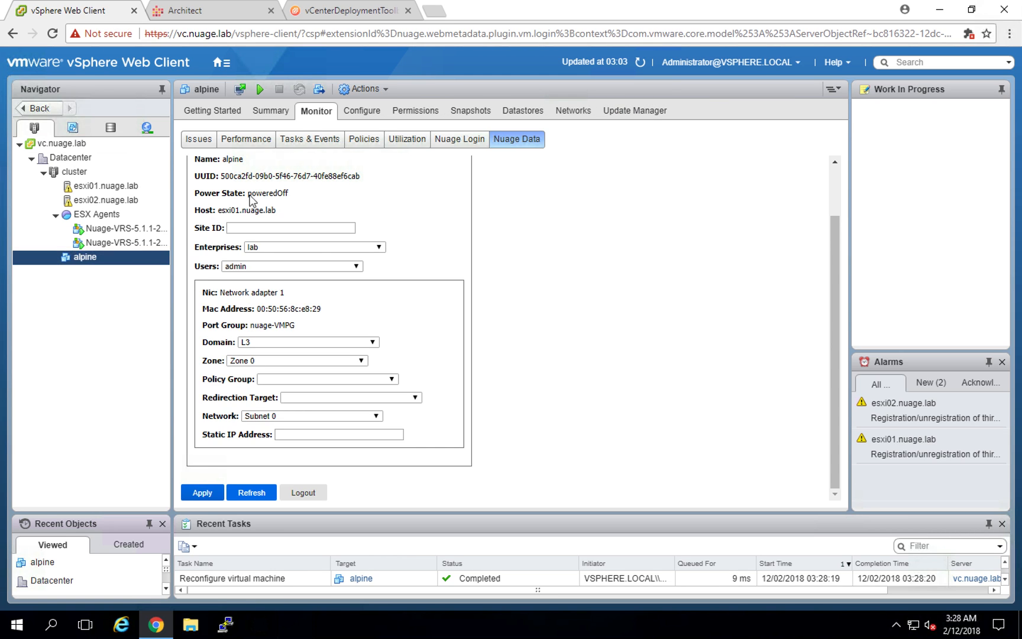
Power on alpine and let the power-on task reach 100%
left_click(259, 89)
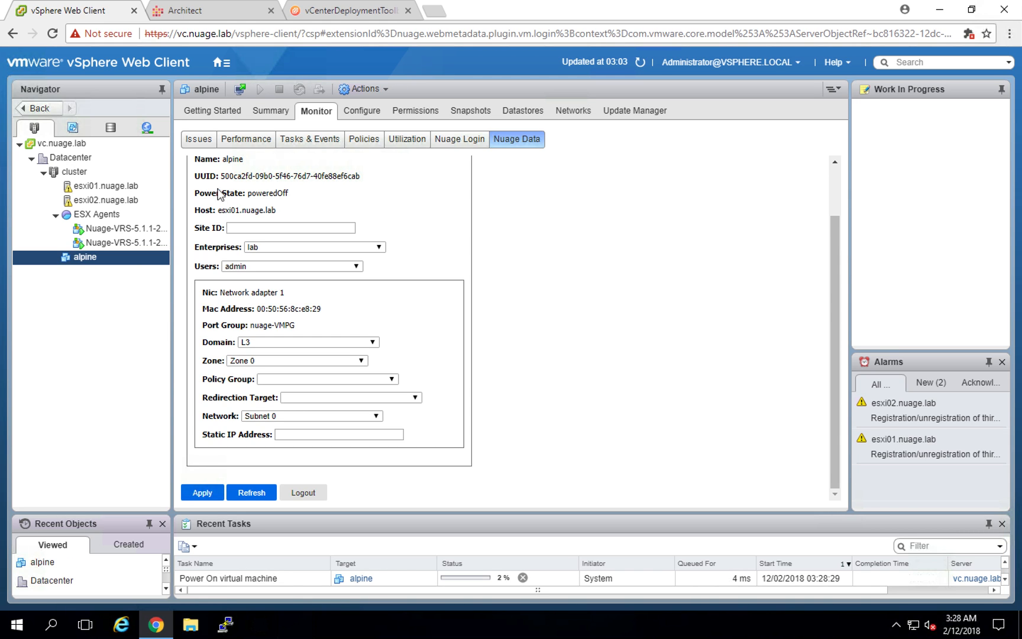
left_click(222, 63)
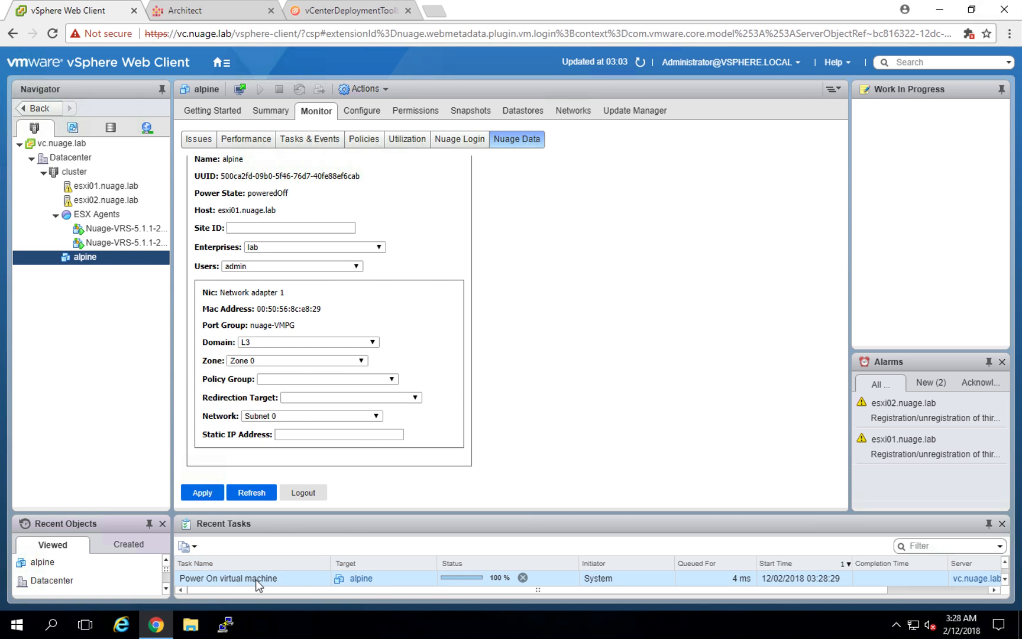
left_click(185, 11)
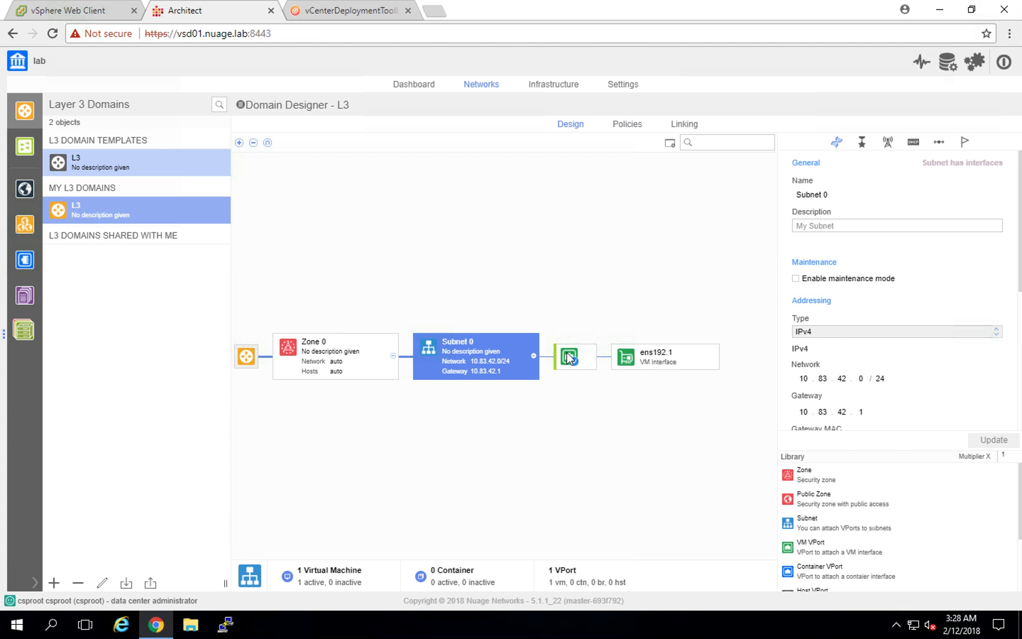
Inspect the VPort and ens192.1 VM interface showing IP 10.83.42.160/24
left_click(575, 357)
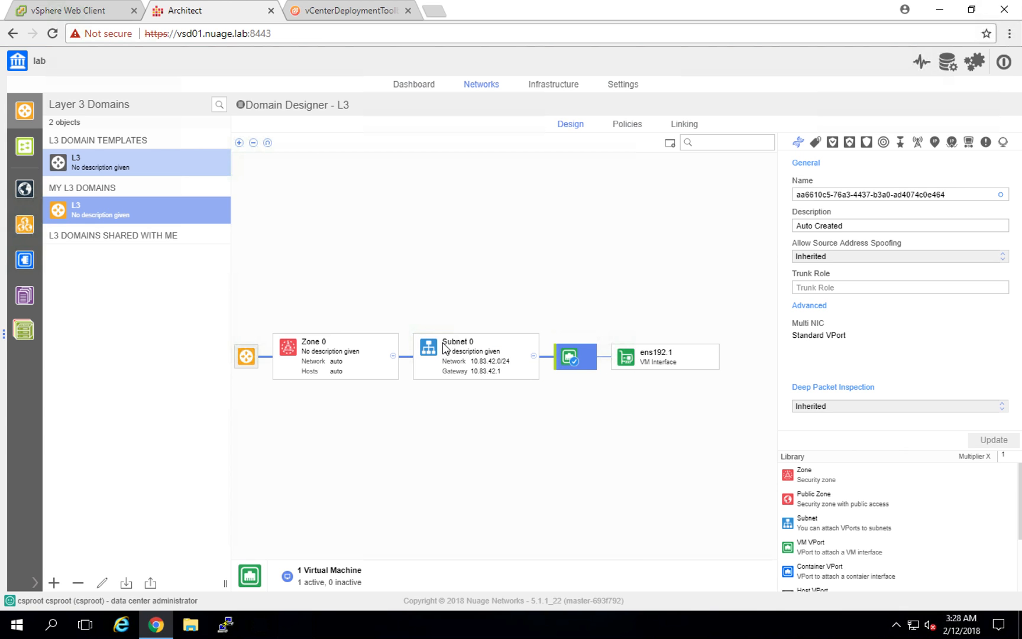
mouse_move(675, 370)
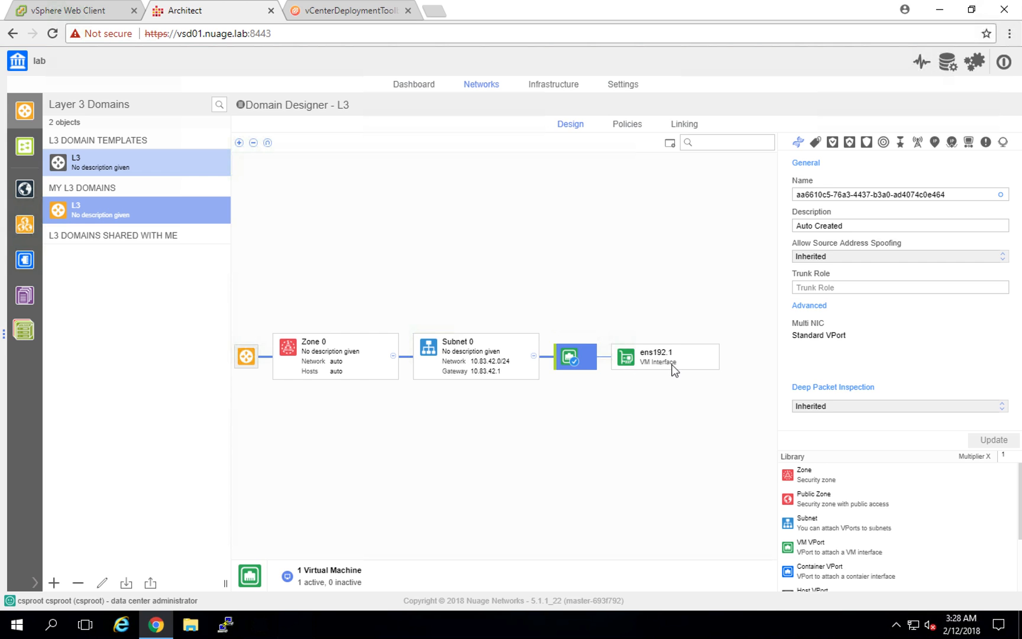
left_click(665, 357)
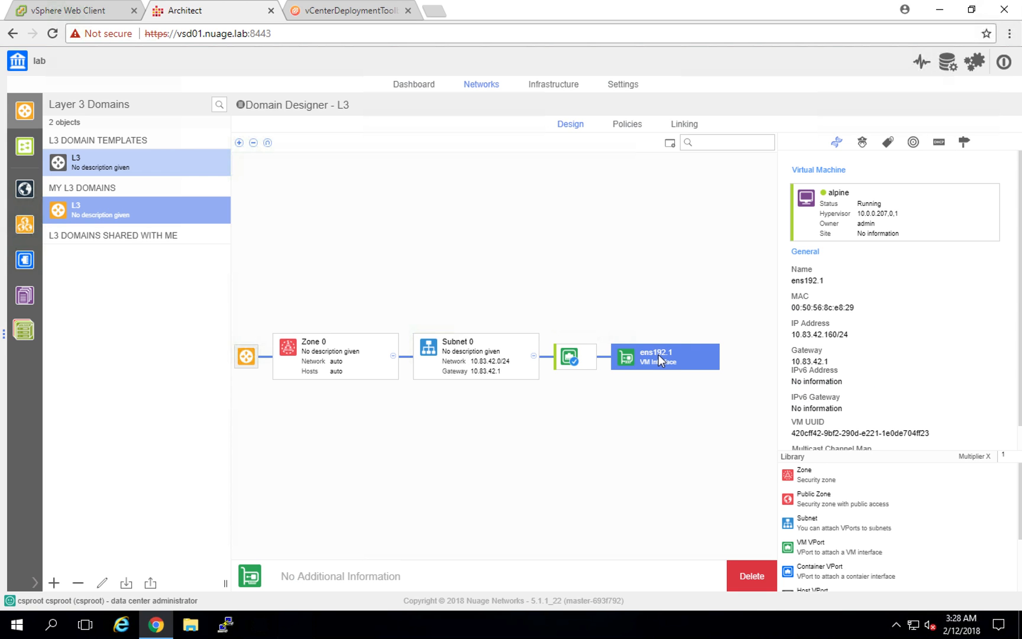
mouse_move(626, 371)
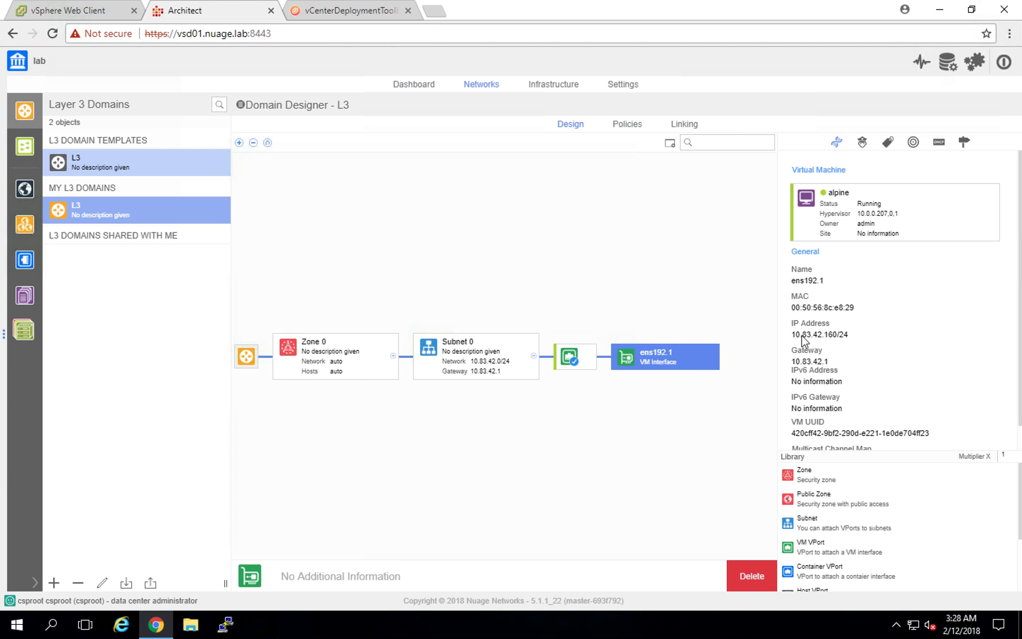
mouse_move(790, 347)
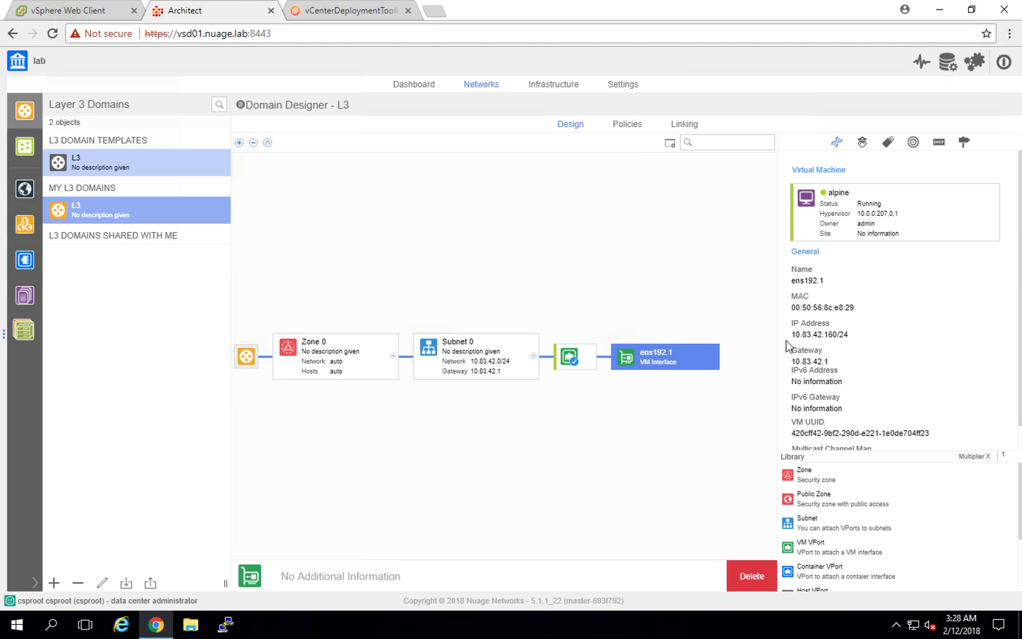
mouse_move(840, 345)
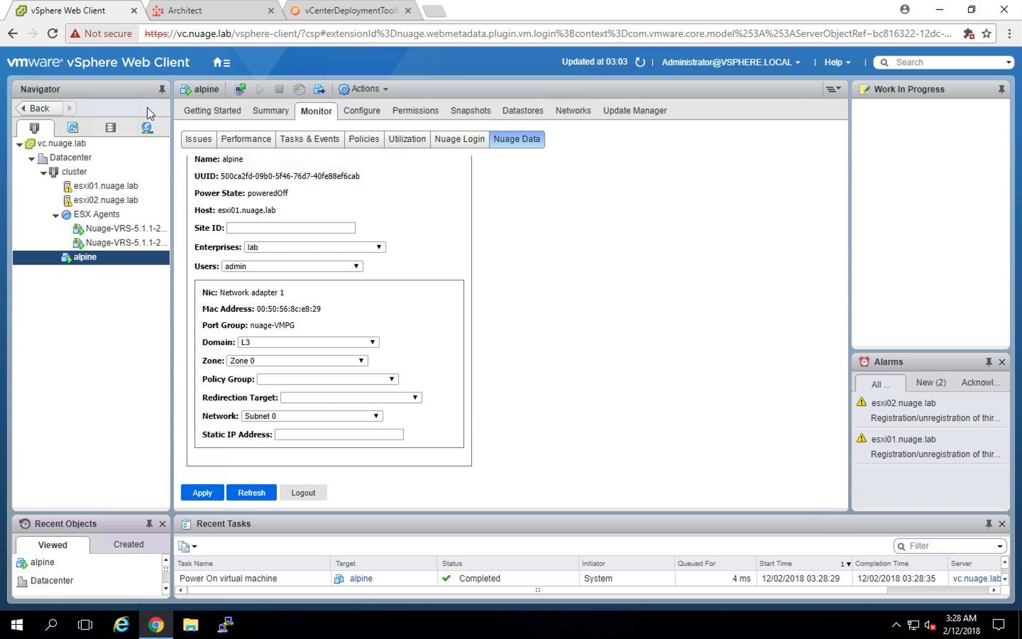
Open alpine's console, confirm eth0 holds 10.83.42.160/24 with 'ip a', and start a ping
right_click(84, 257)
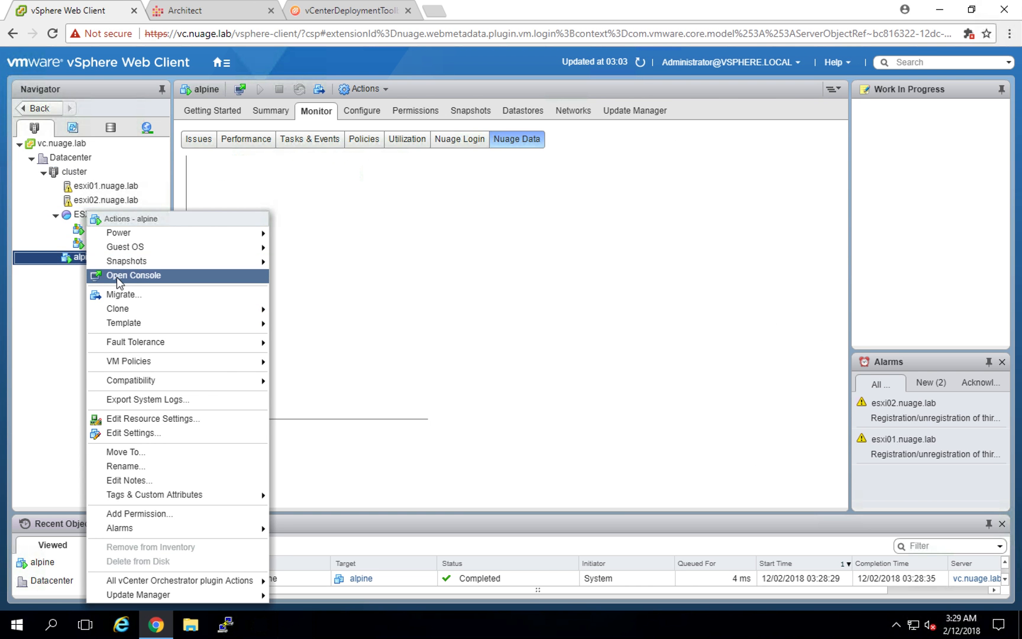
left_click(134, 275)
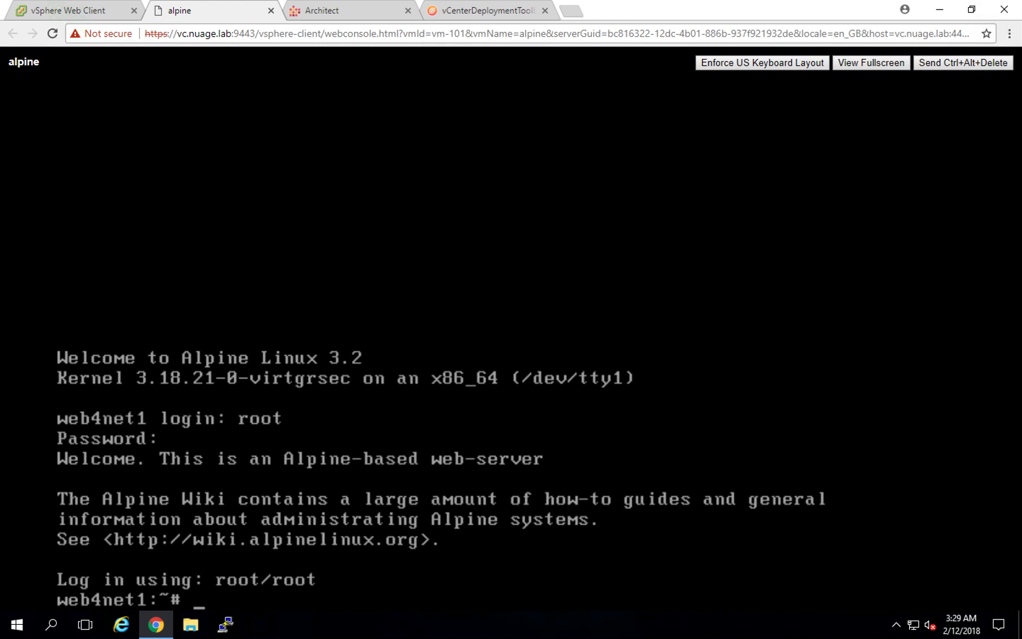
type("ip a")
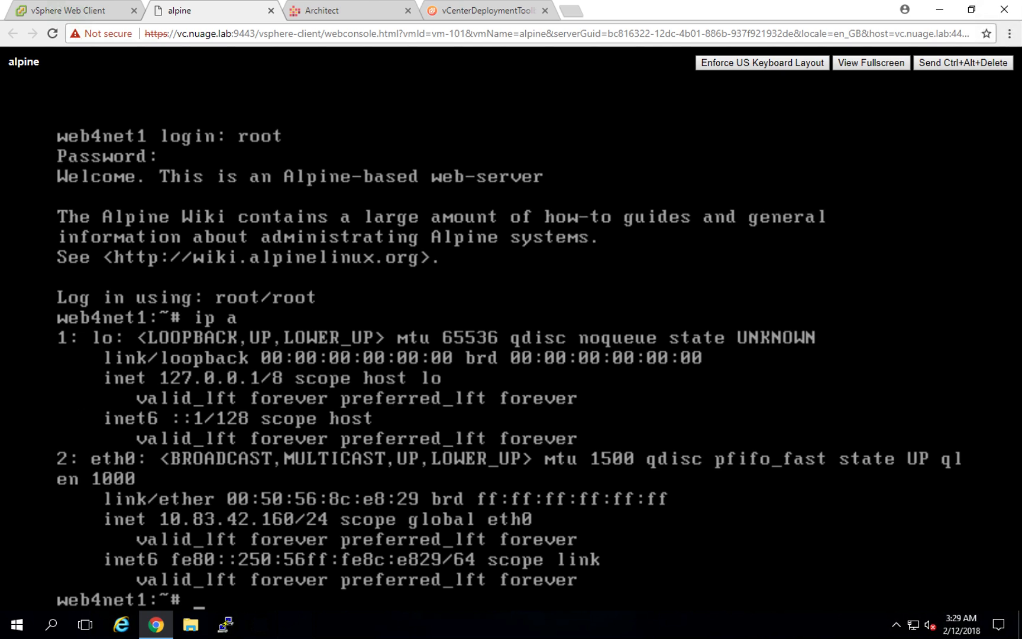
type("ping")
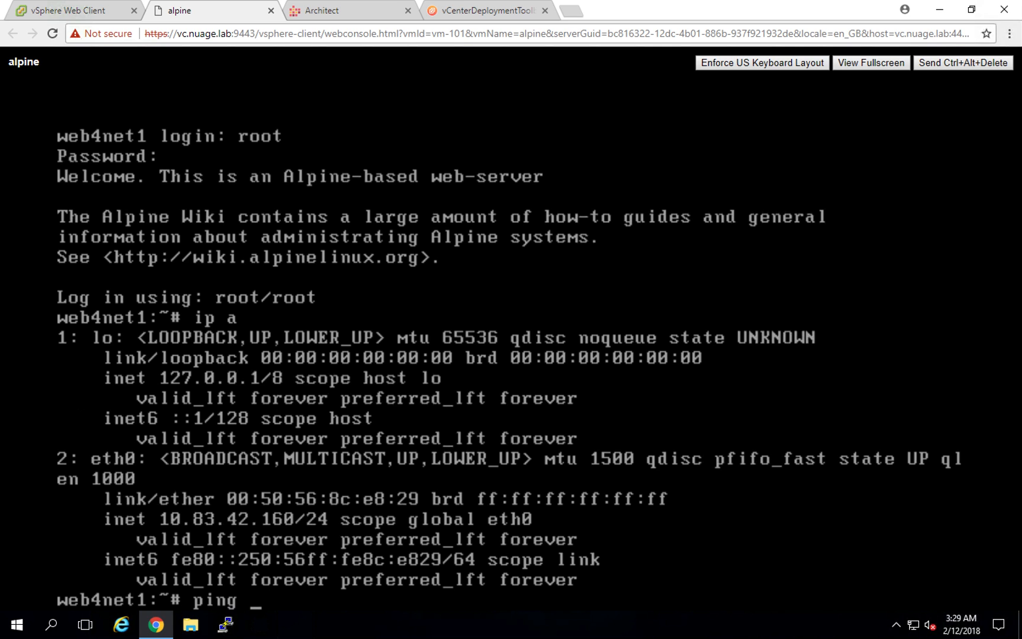
type("10.83.")
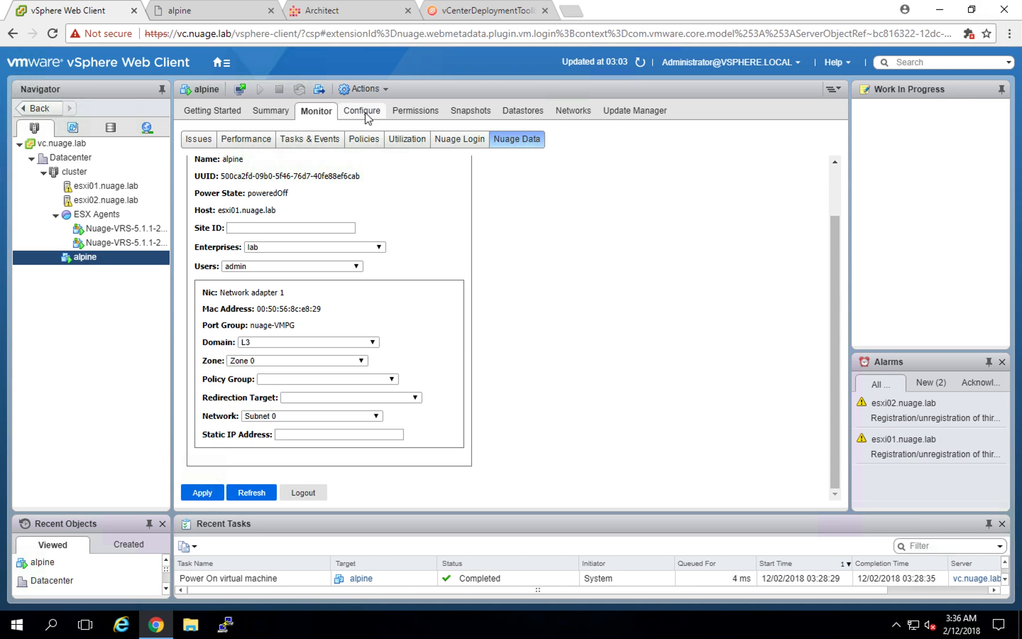
Filter alpine's advanced configuration parameters by 'nuage' to list enterprise, domain, zone and subnet
left_click(361, 110)
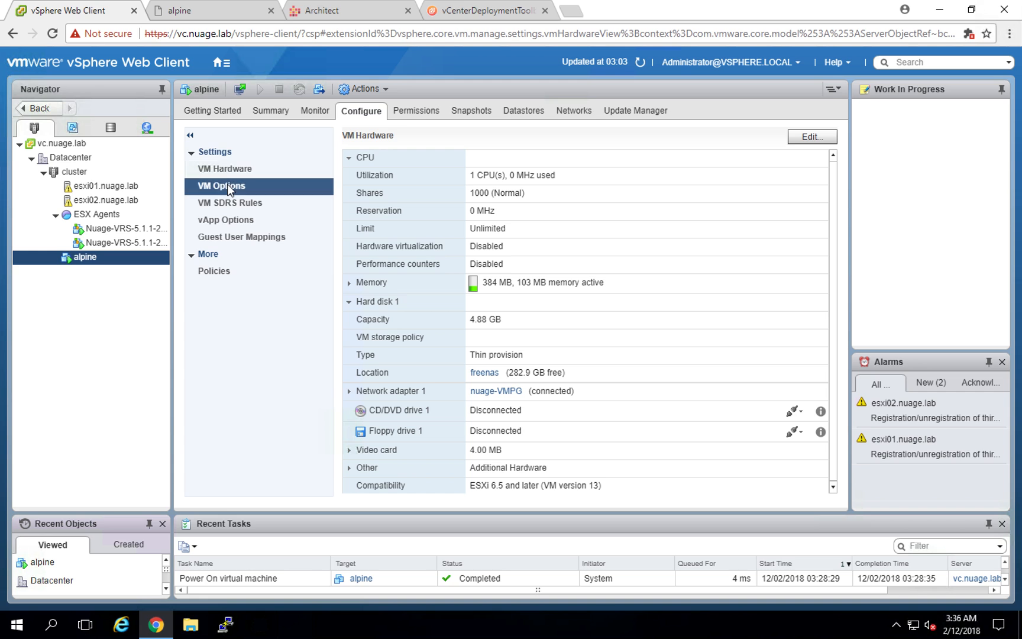
left_click(224, 185)
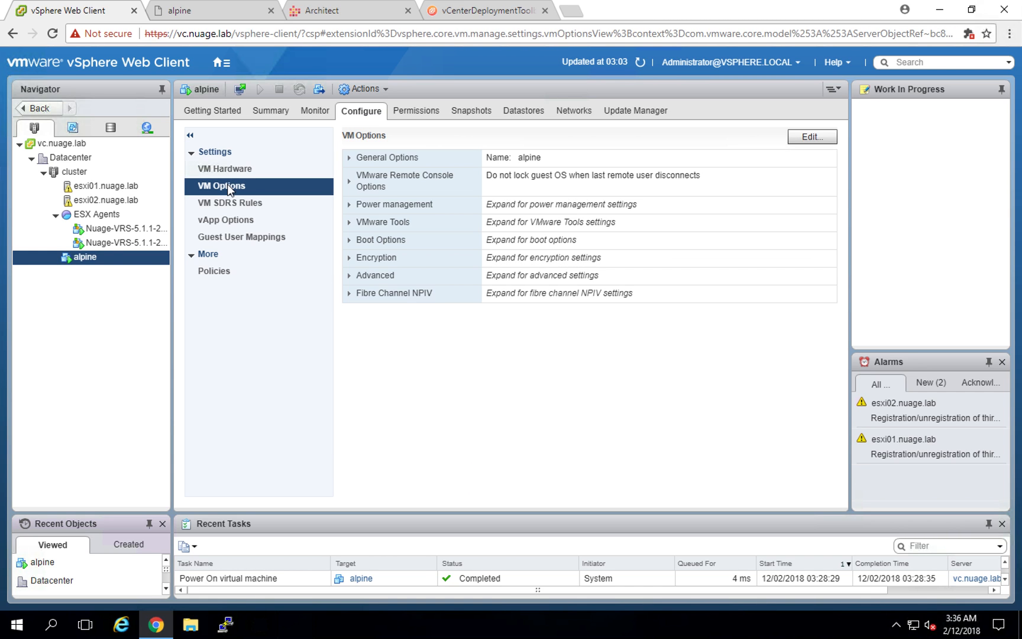
left_click(350, 275)
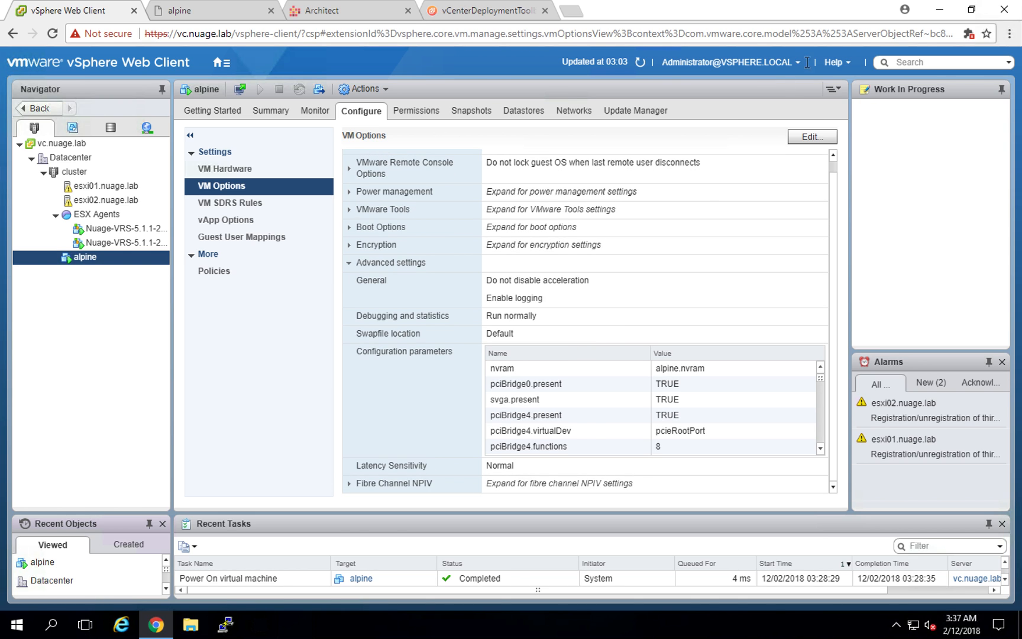
left_click(811, 137)
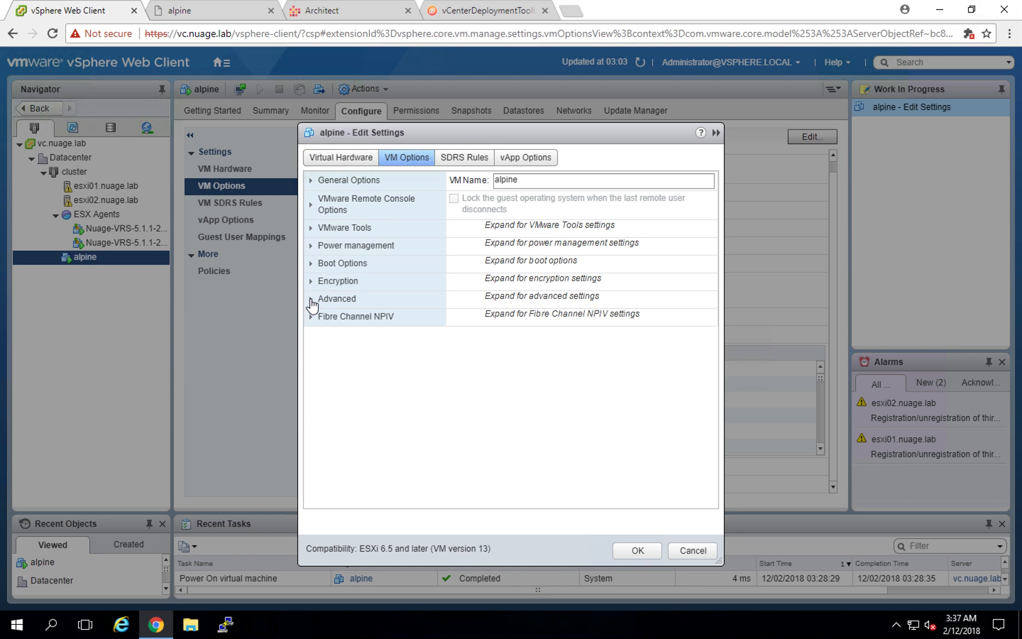
left_click(336, 299)
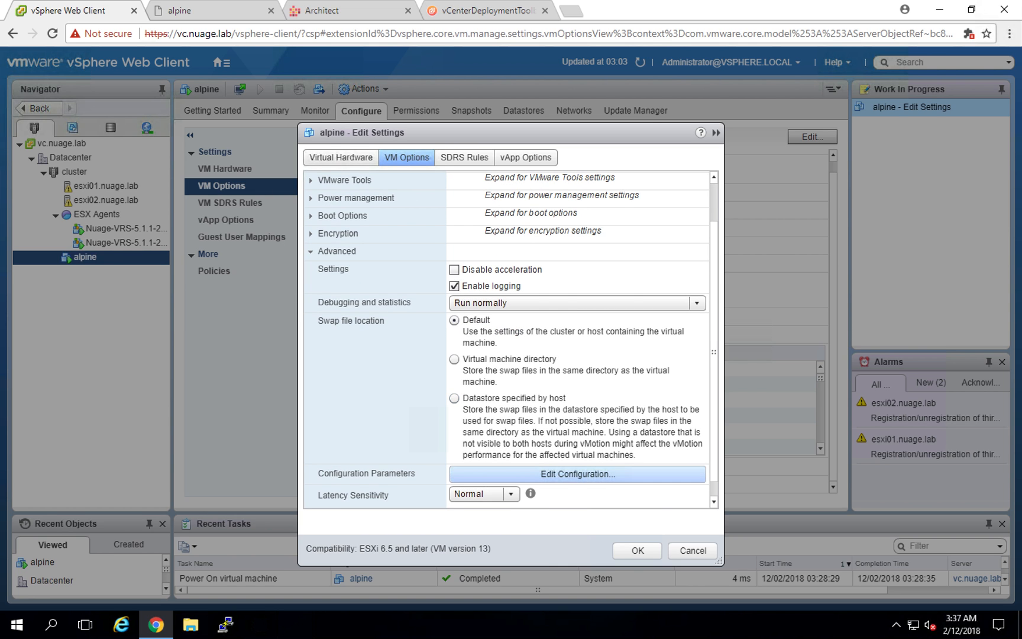
left_click(577, 474)
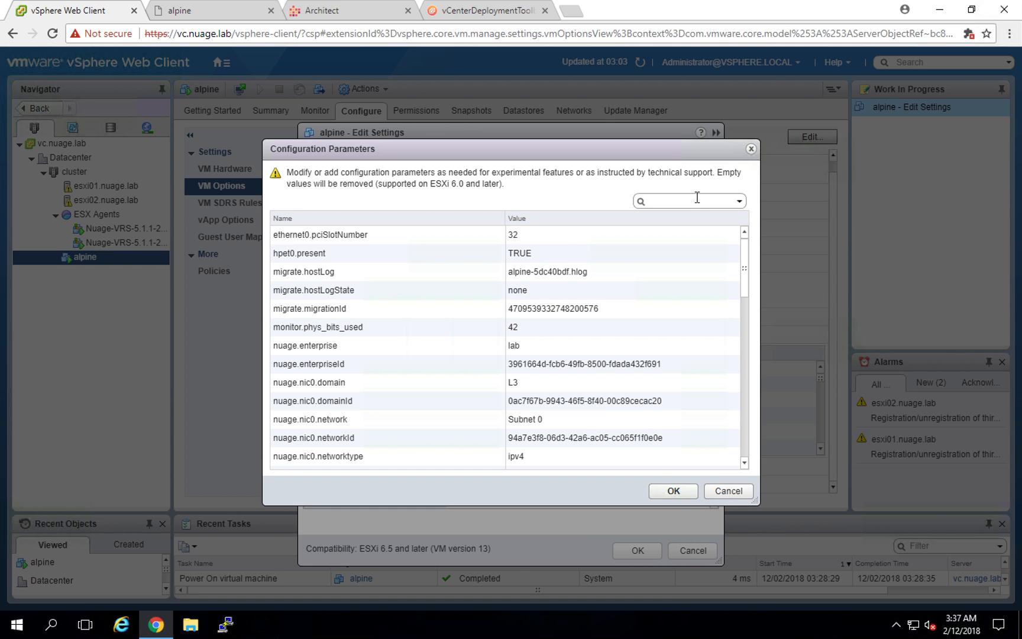
type("nuage")
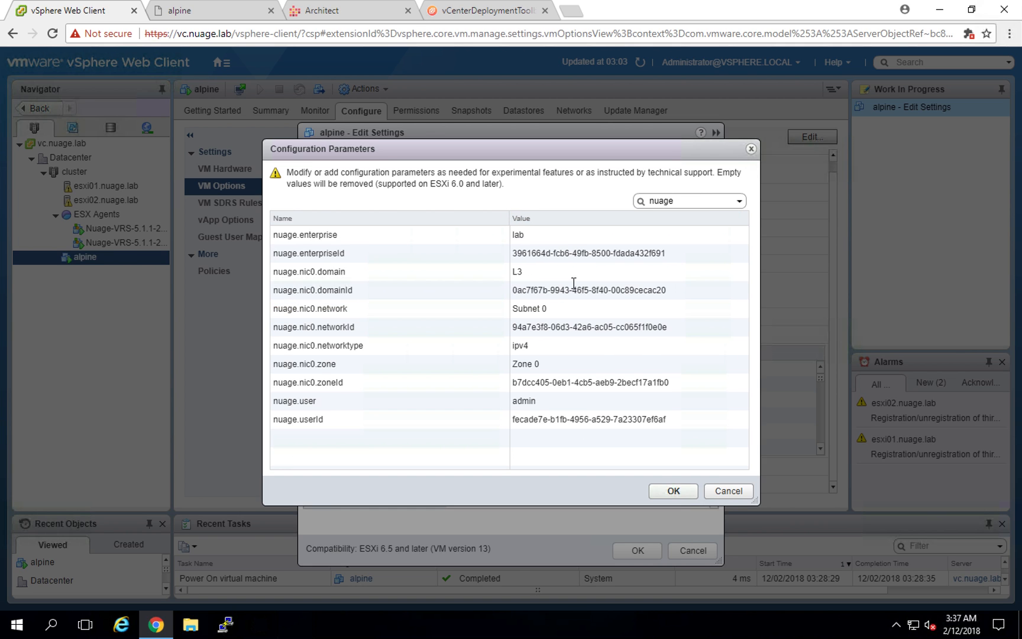